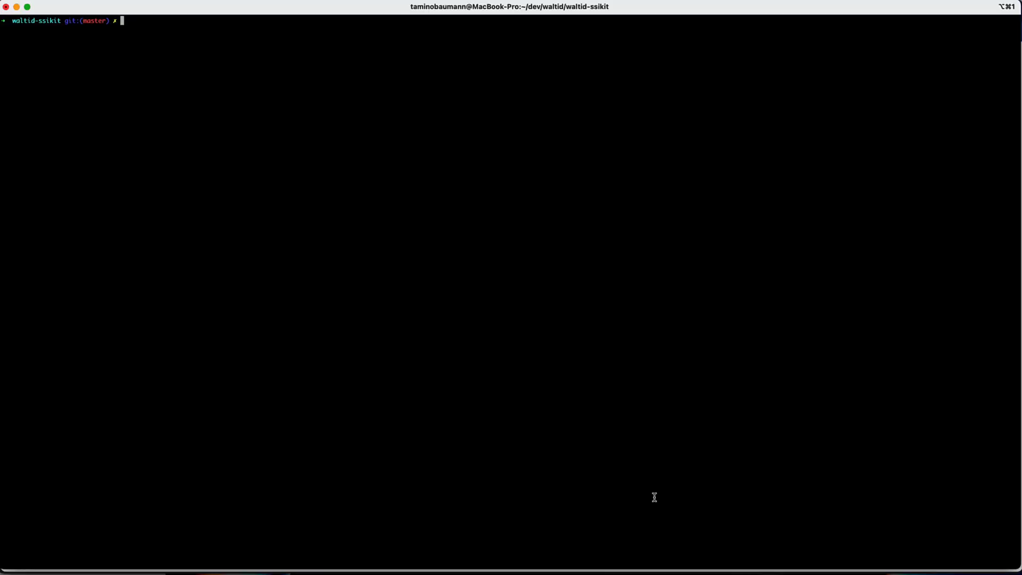
# Step: Start the walt.id SSI Kit services with 'ssikit serve' in Terminal
pyautogui.write('ssikit serve')
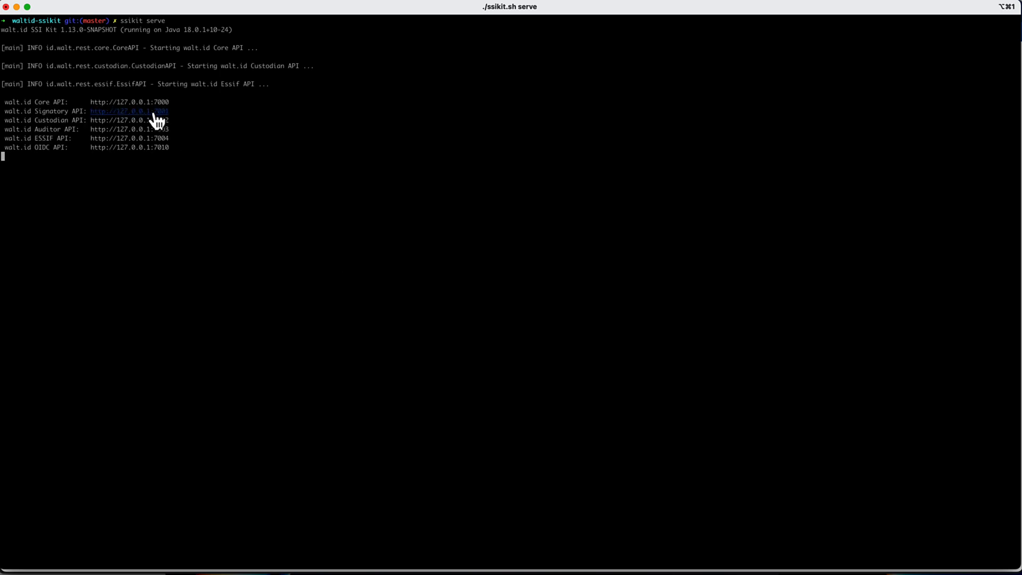
# Step: Open the Signatory API's Swagger documentation in the browser
pyautogui.click(128, 111)
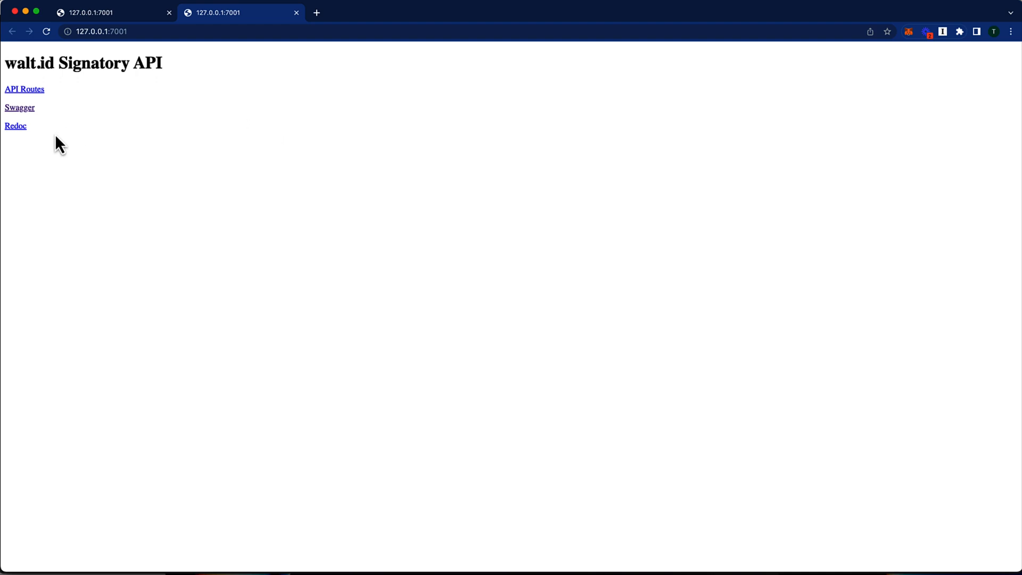
pyautogui.click(20, 107)
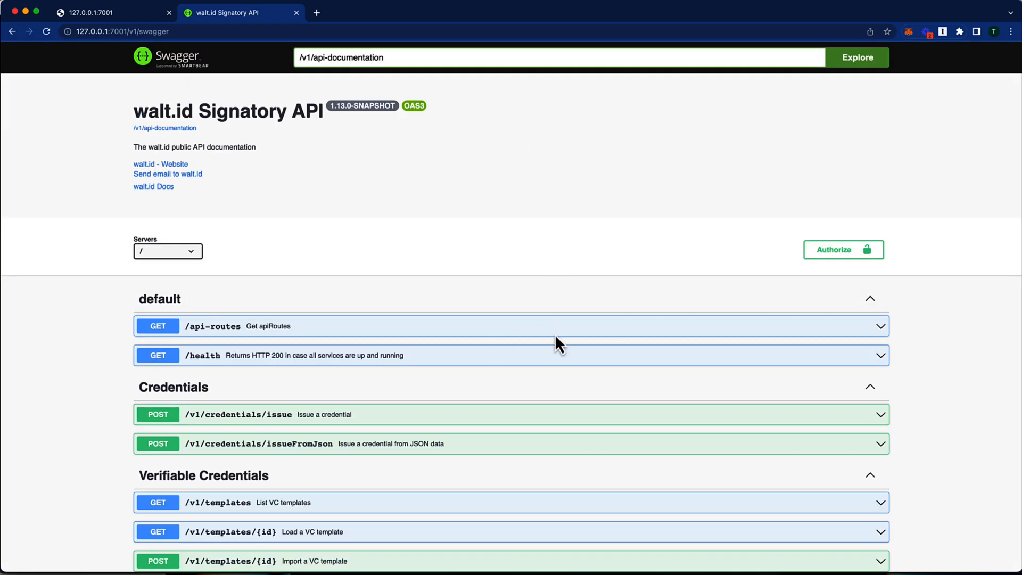
pyautogui.scroll(-3)
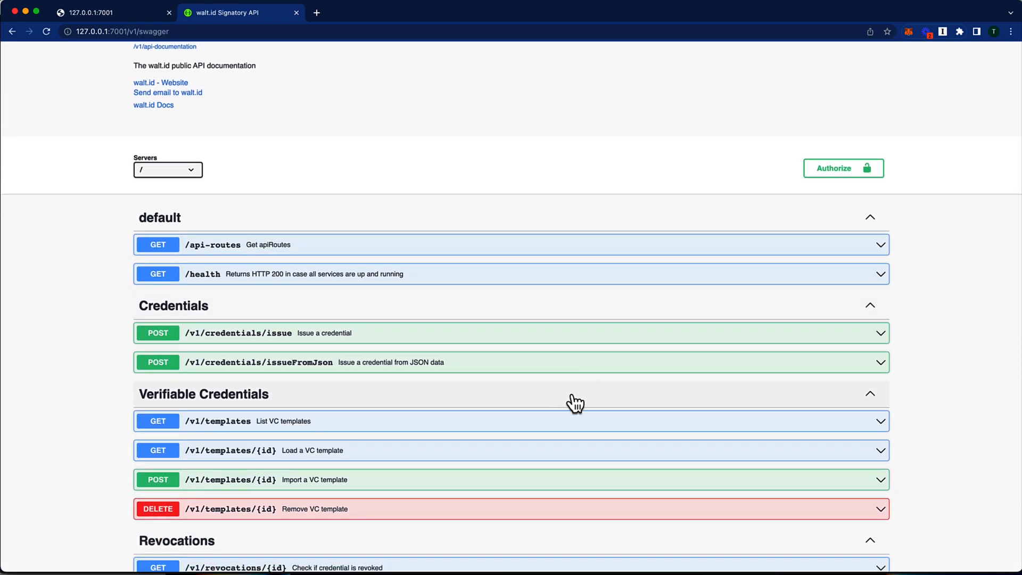
pyautogui.scroll(-3)
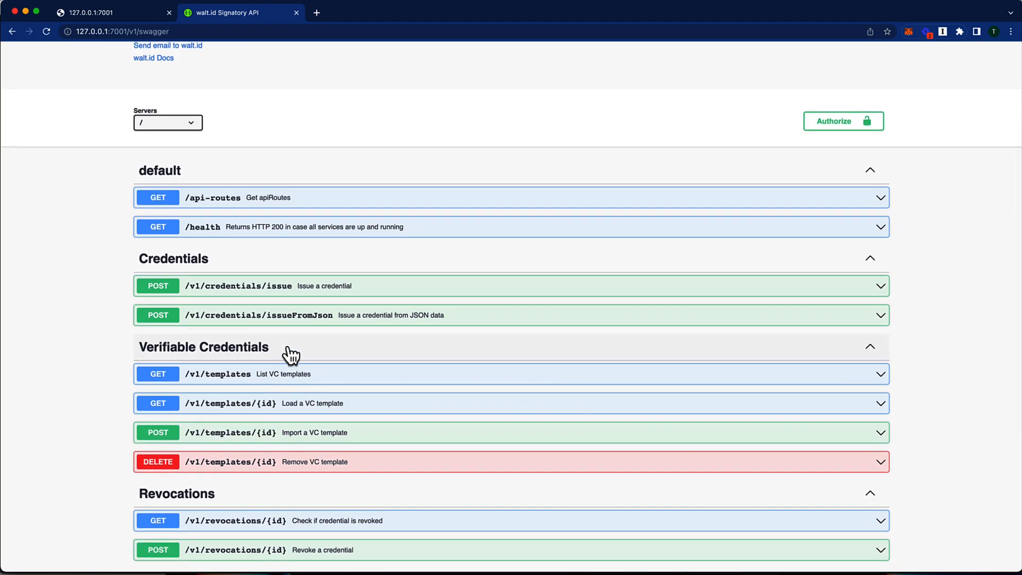
# Step: Enable try-out on POST /v1/templates/{id} and enter id MyCustomCredential
pyautogui.click(203, 346)
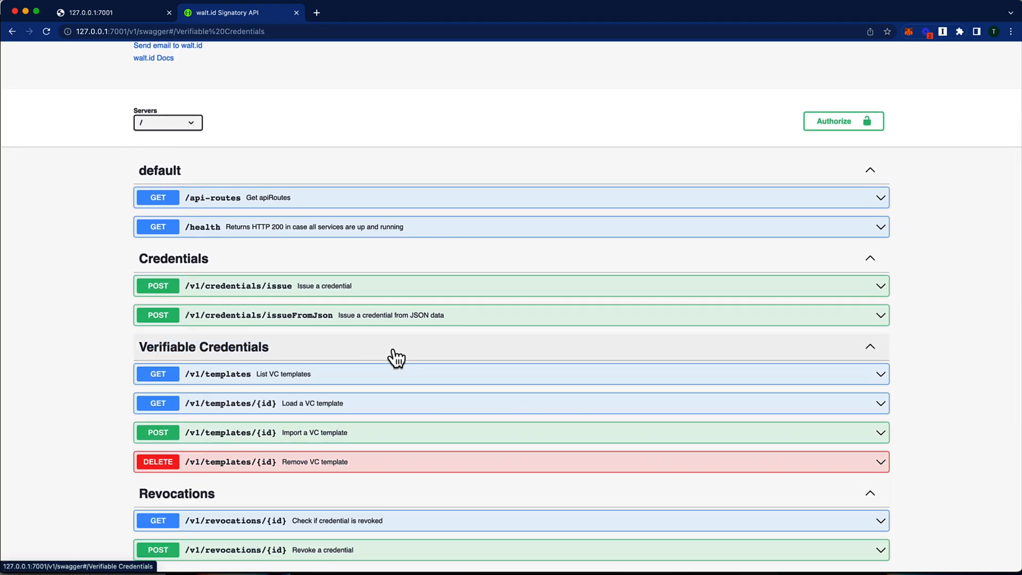
pyautogui.scroll(-3)
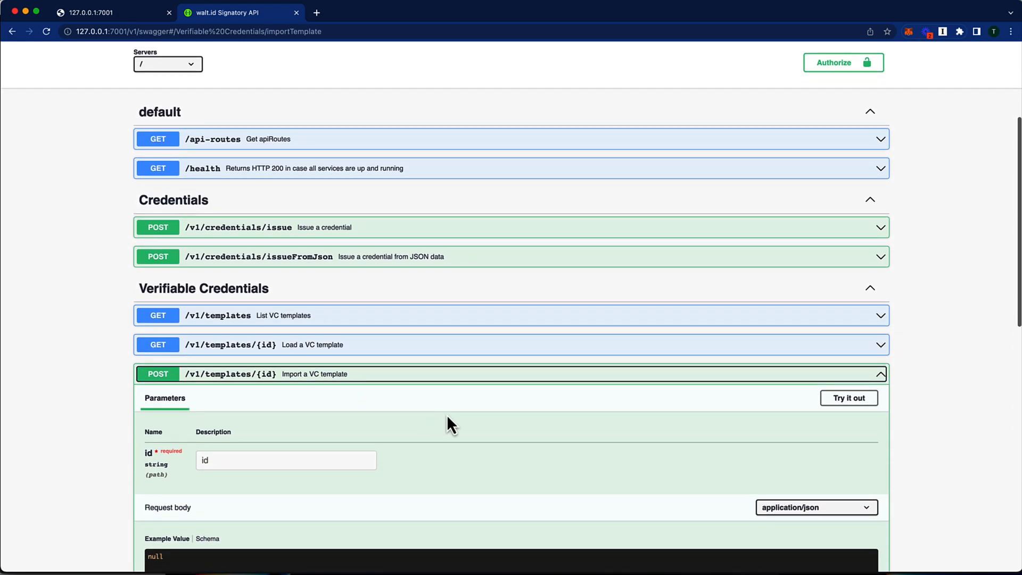
pyautogui.scroll(-3)
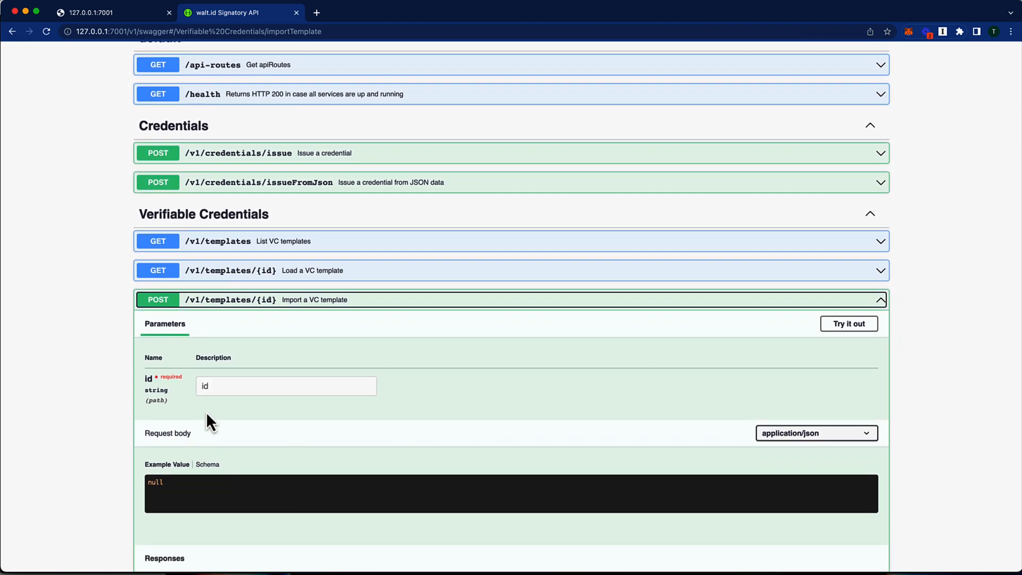
pyautogui.click(848, 323)
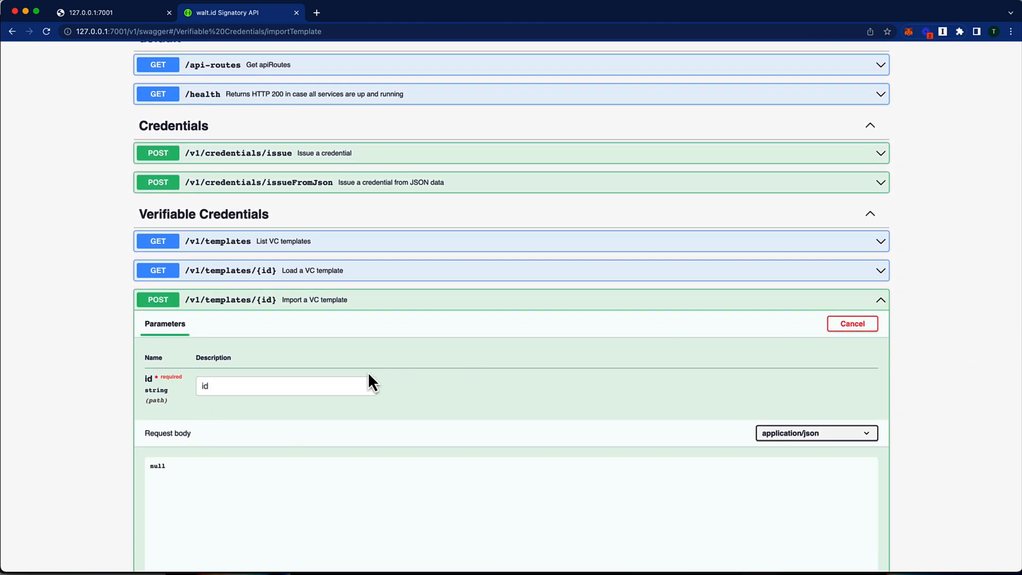
pyautogui.click(285, 386)
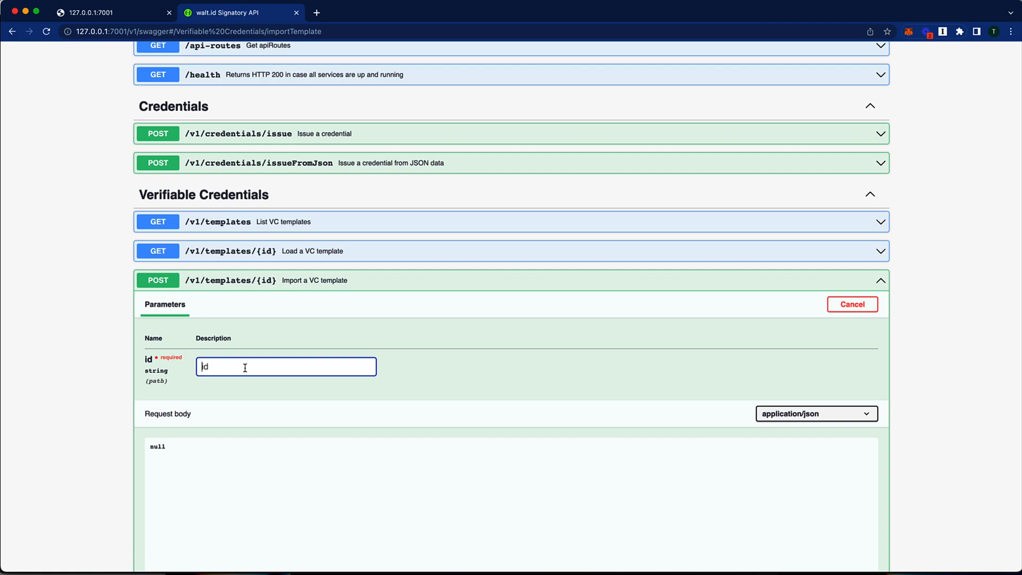
pyautogui.write('MyCustomCredential')
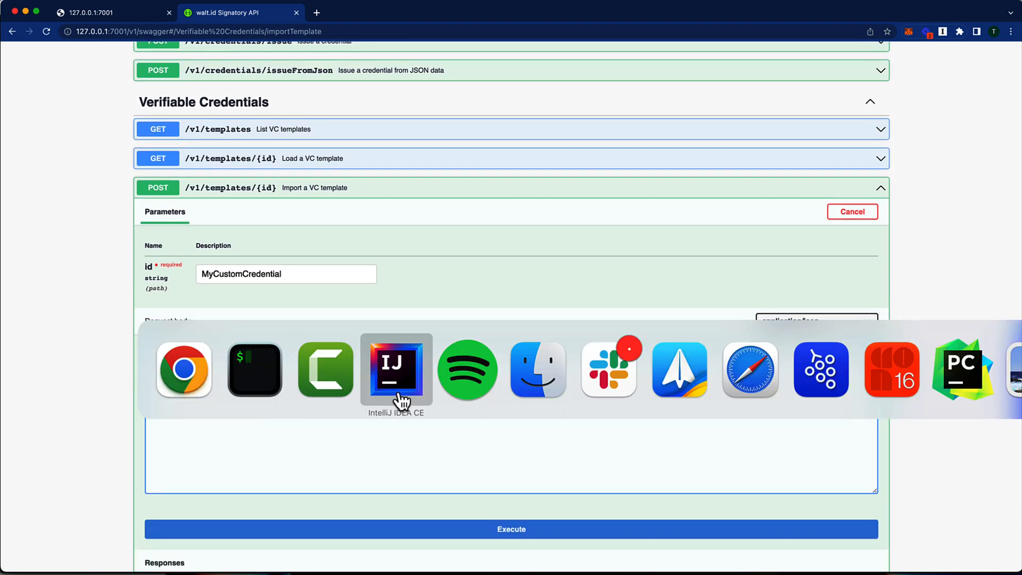
# Step: Copy the full custom.json CustomVerifiableCredential template from IntelliJ IDEA
pyautogui.click(395, 369)
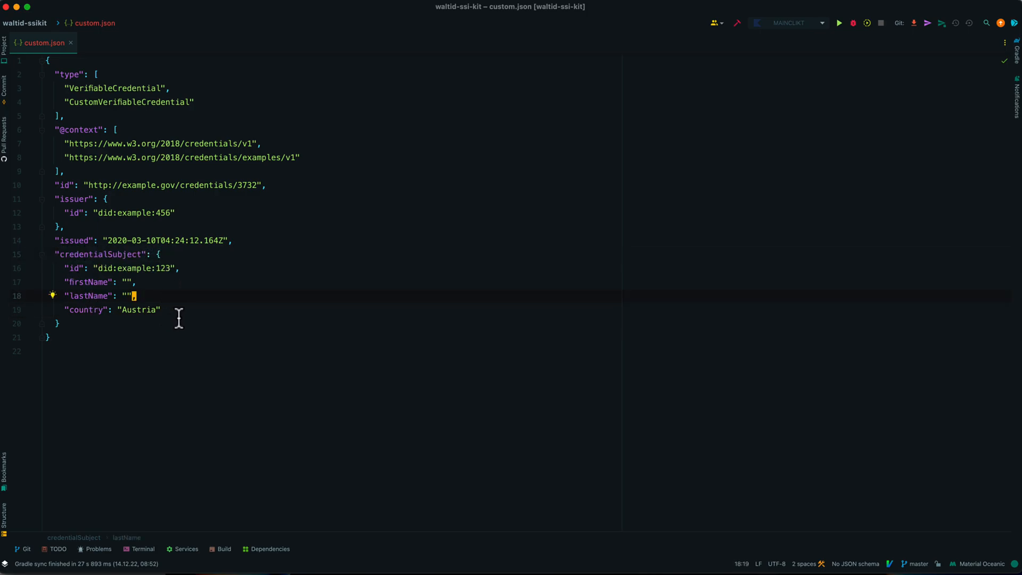
pyautogui.moveTo(169, 319)
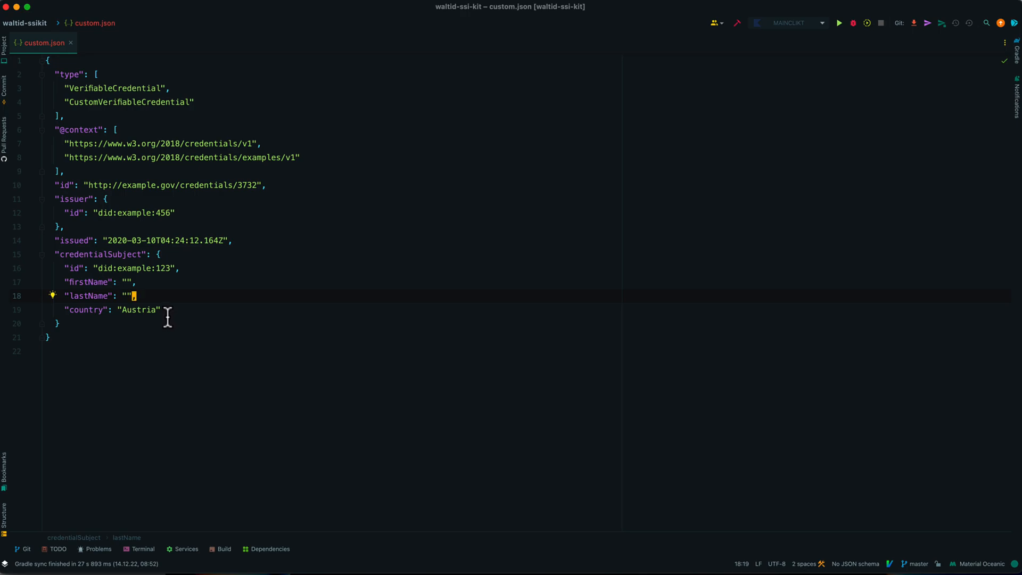
pyautogui.moveTo(169, 315)
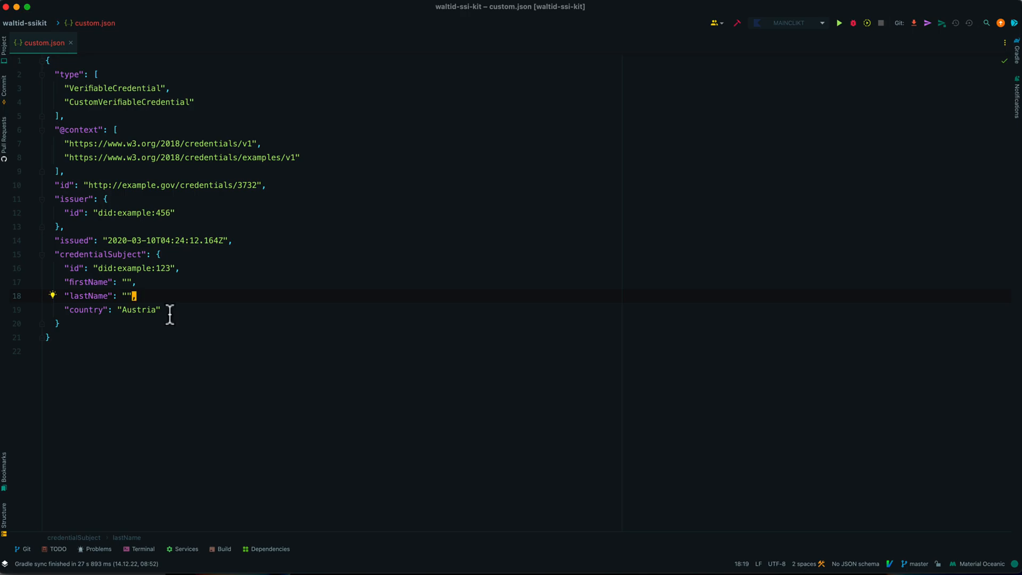
pyautogui.moveTo(101, 334)
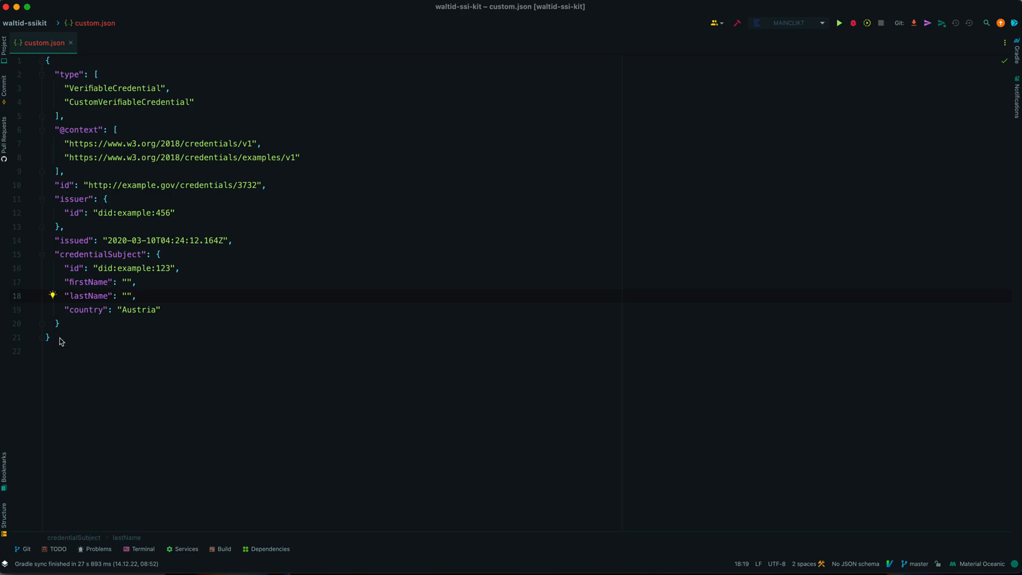
pyautogui.click(49, 337)
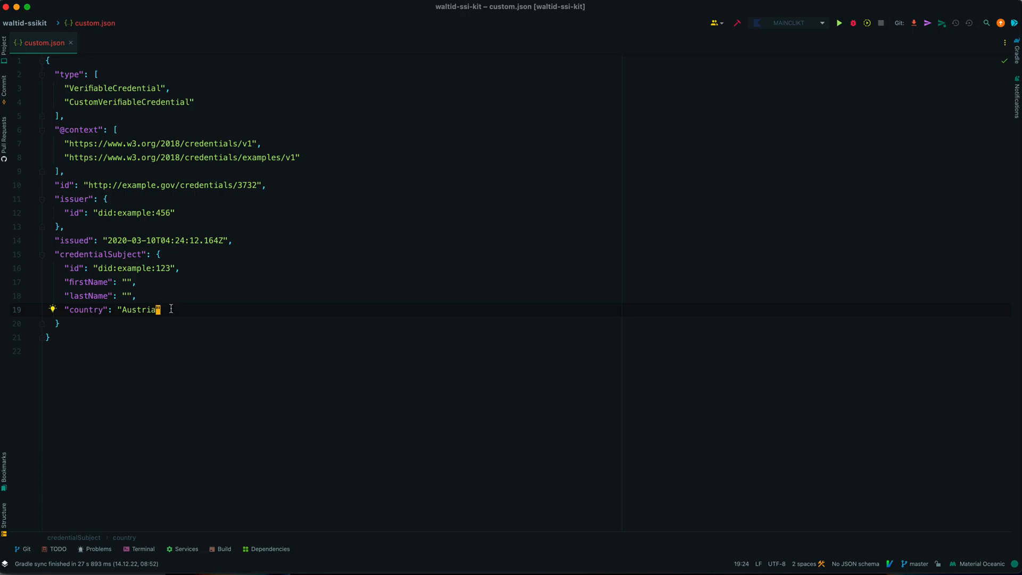
pyautogui.moveTo(139, 310)
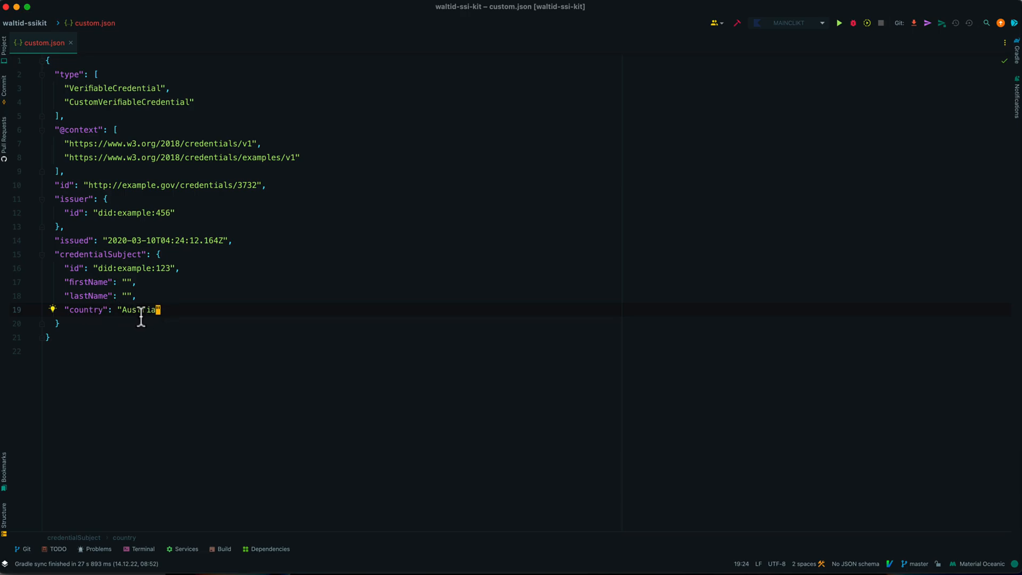
pyautogui.moveTo(204, 309)
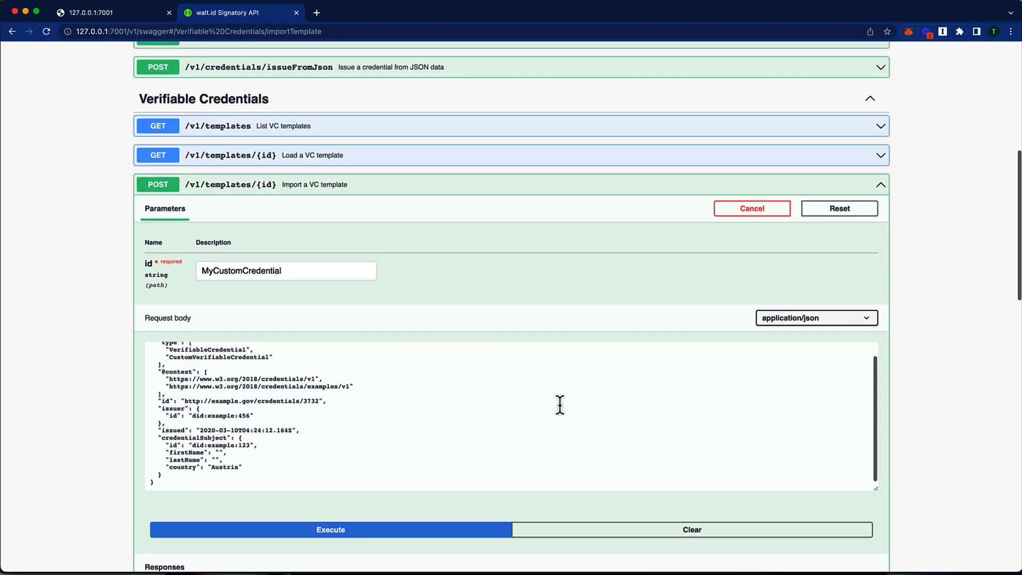
# Step: Execute the MyCustomCredential template import and collapse POST /v1/templates/{id}
pyautogui.click(330, 529)
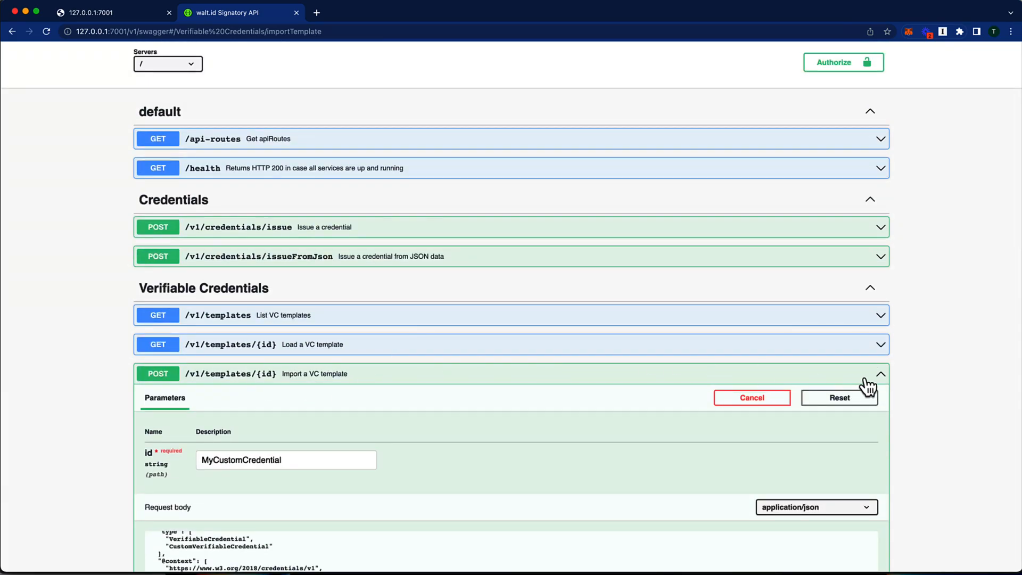
pyautogui.click(879, 374)
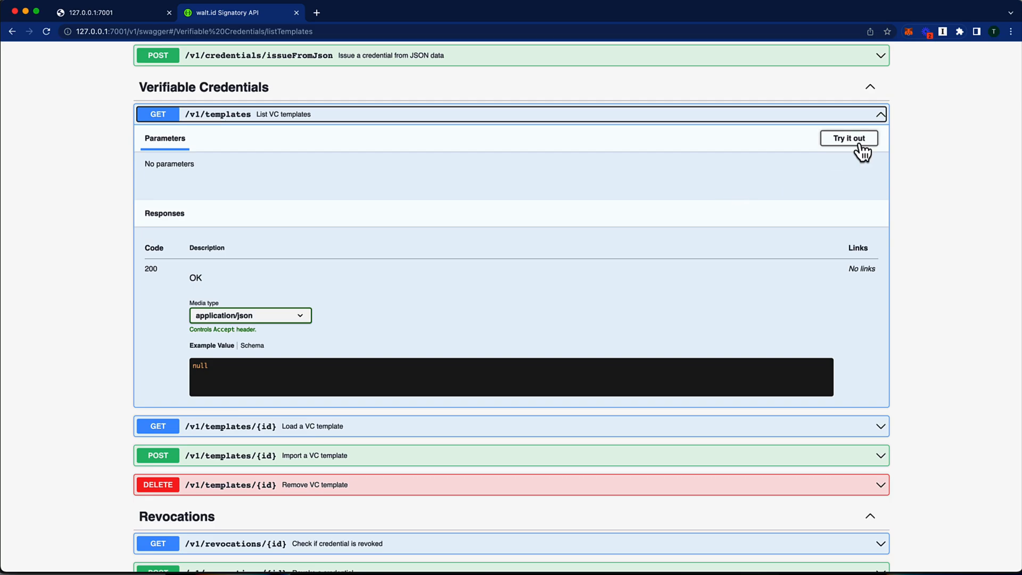
# Step: Run GET /v1/templates to view available templates, then cancel try-out
pyautogui.click(848, 137)
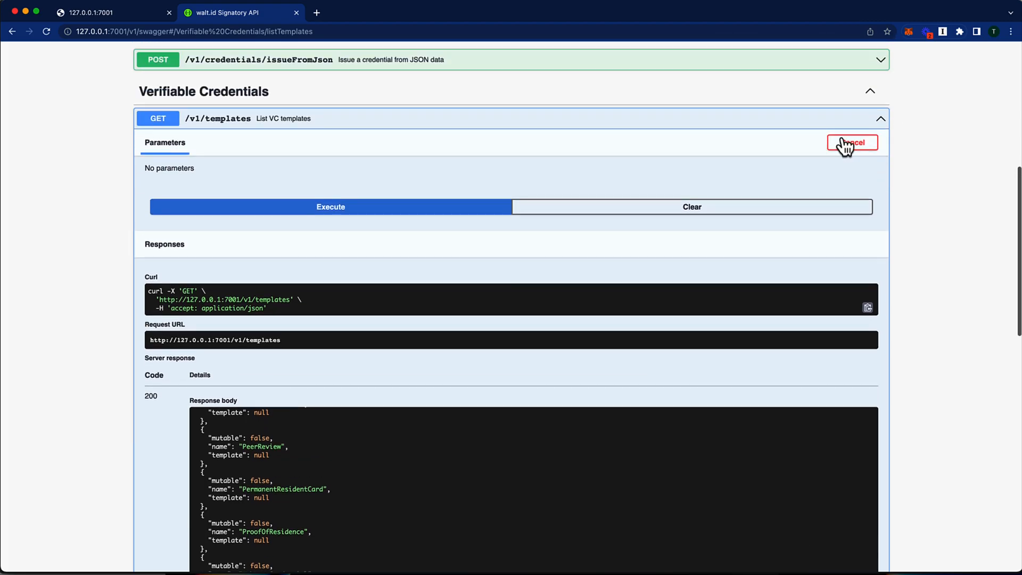
pyautogui.click(852, 142)
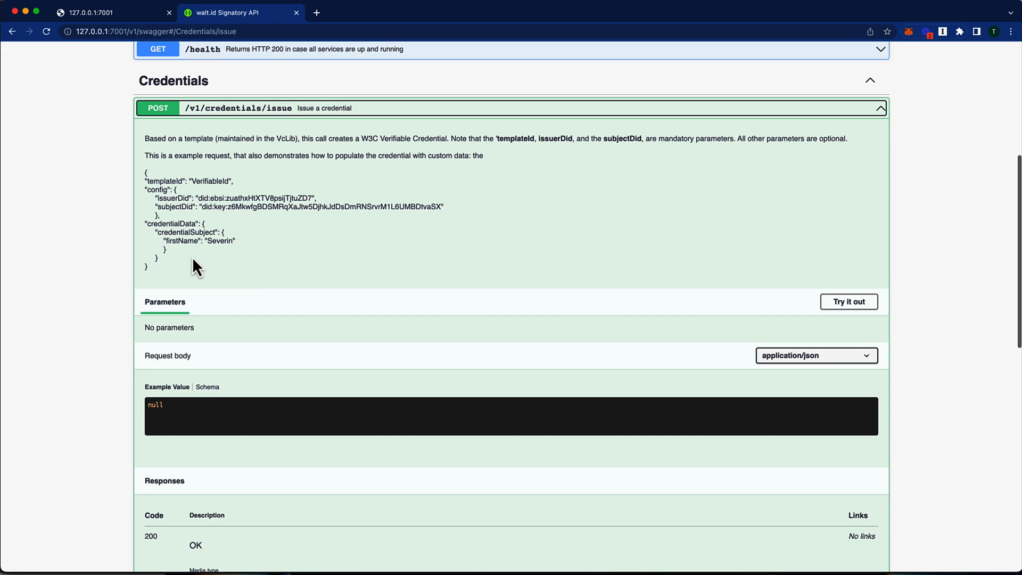
# Step: Replace the issue request's VerifiableId templateId with MyCustomCredential
pyautogui.click(847, 301)
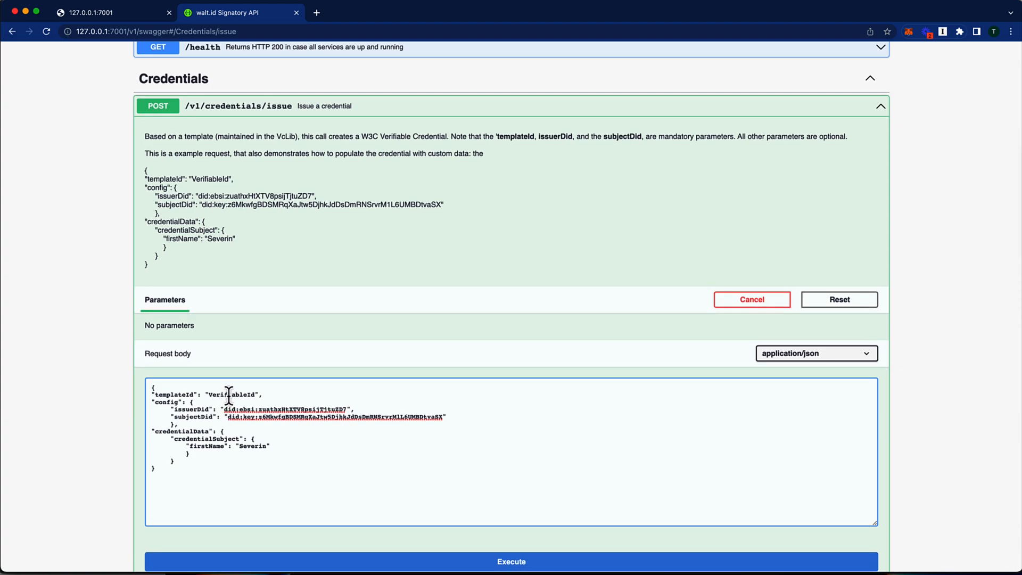
pyautogui.doubleClick(231, 395)
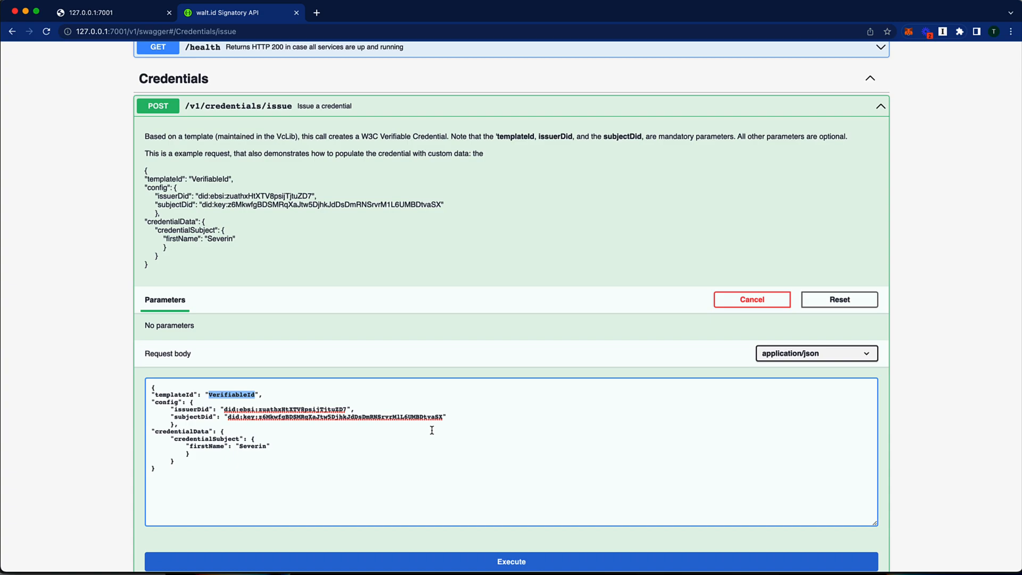
pyautogui.write('MyCustom')
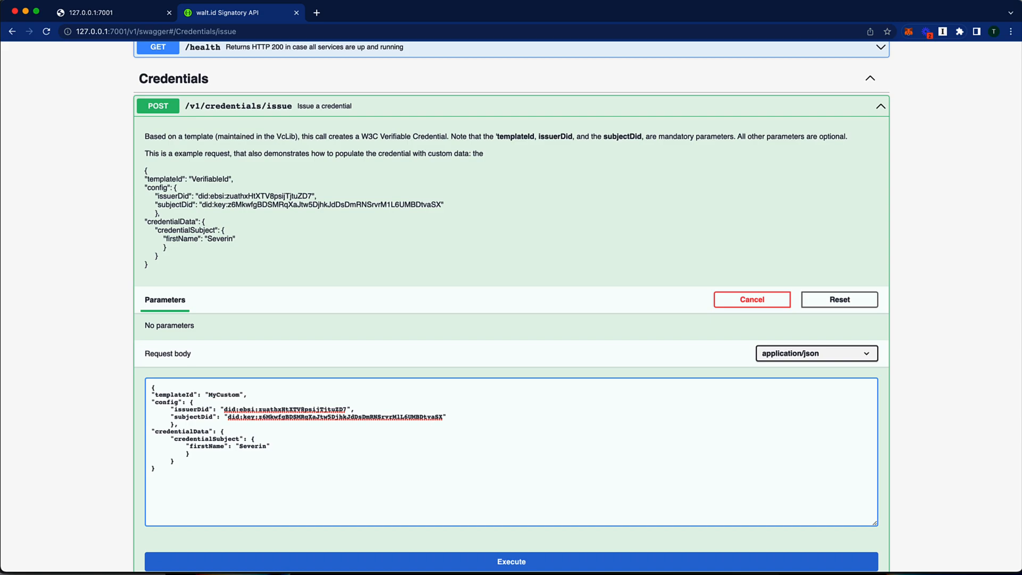
pyautogui.write('Credential')
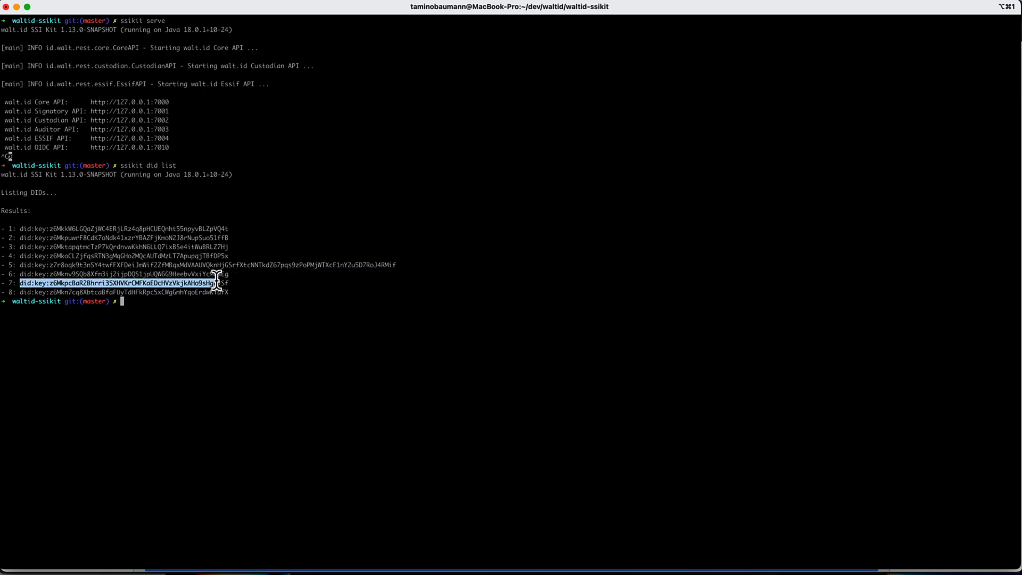
# Step: Run 'ssikit did list' and copy the seventh did:key
pyautogui.write('ss')
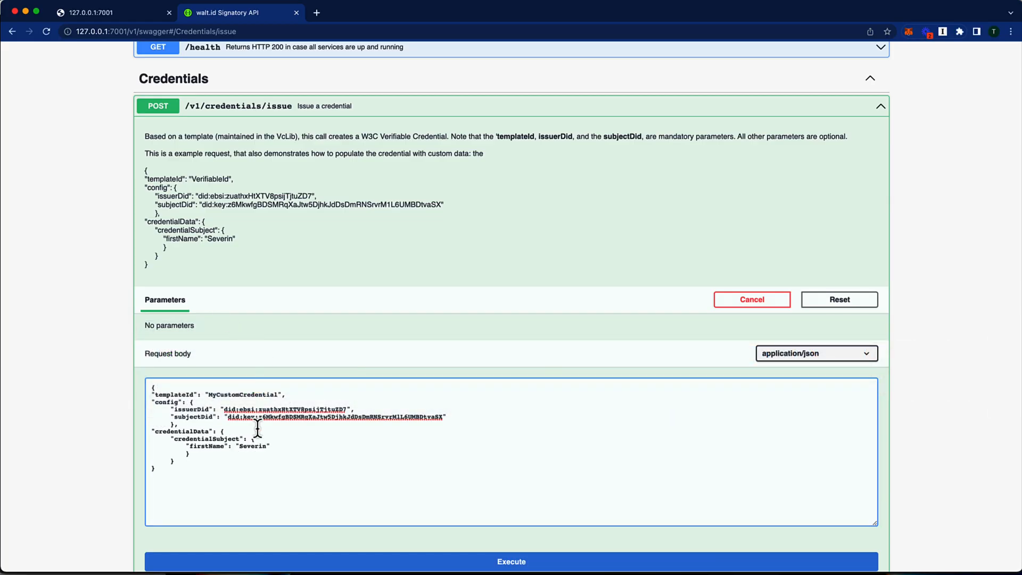
pyautogui.doubleClick(287, 409)
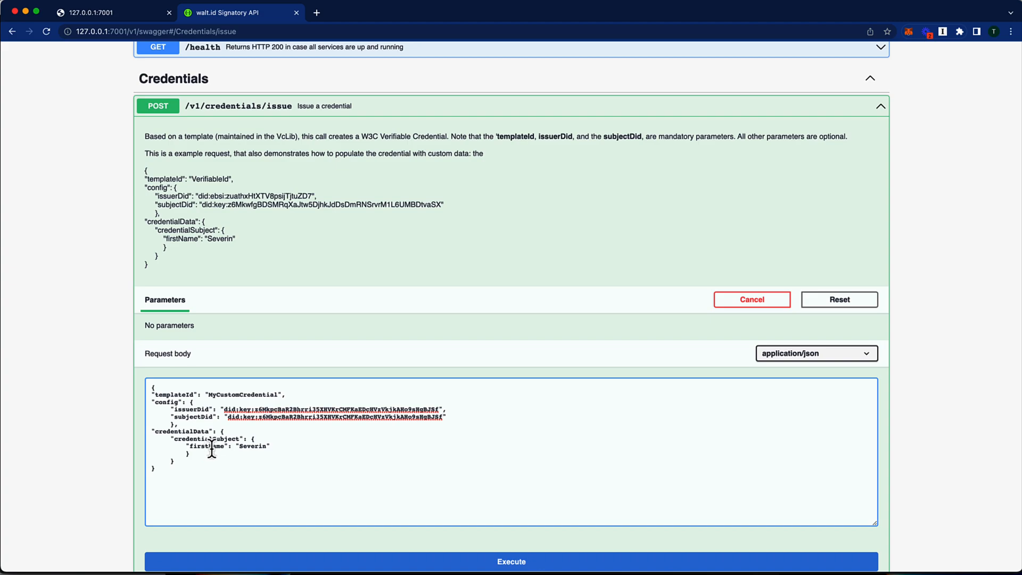
pyautogui.write('Ta')
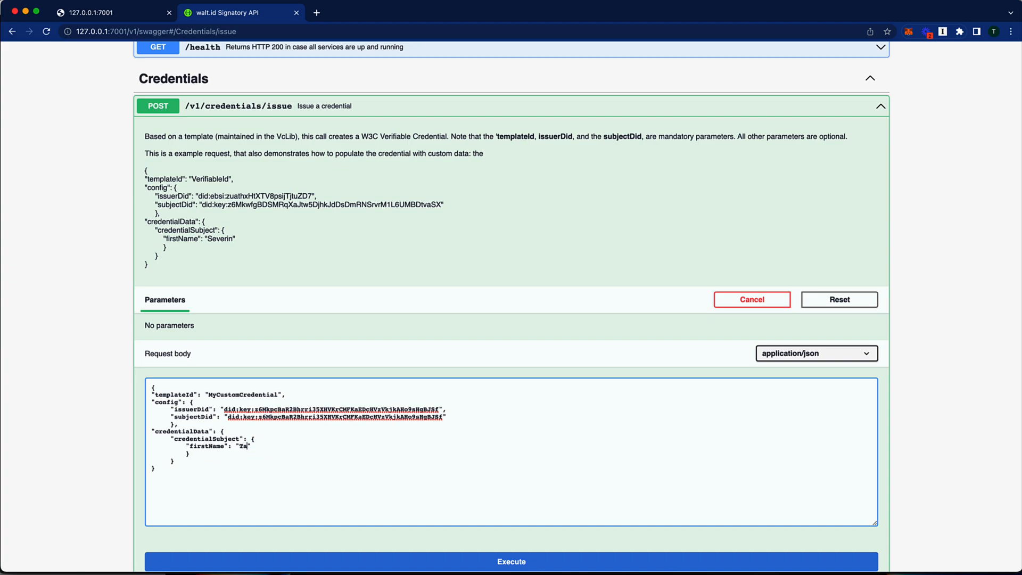
pyautogui.write('mino')
pyautogui.write('"lastName": "')
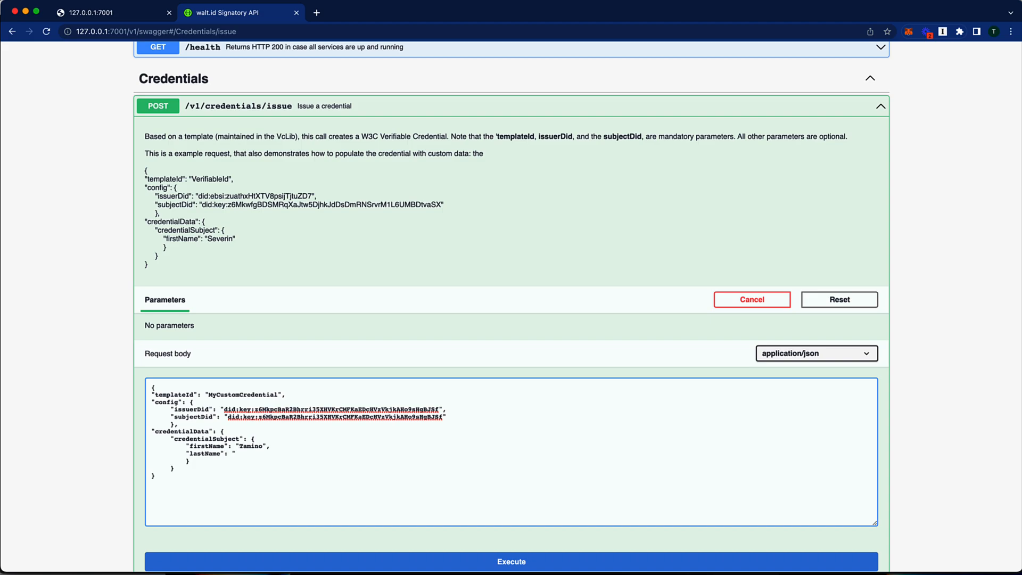
pyautogui.write('Baumann"')
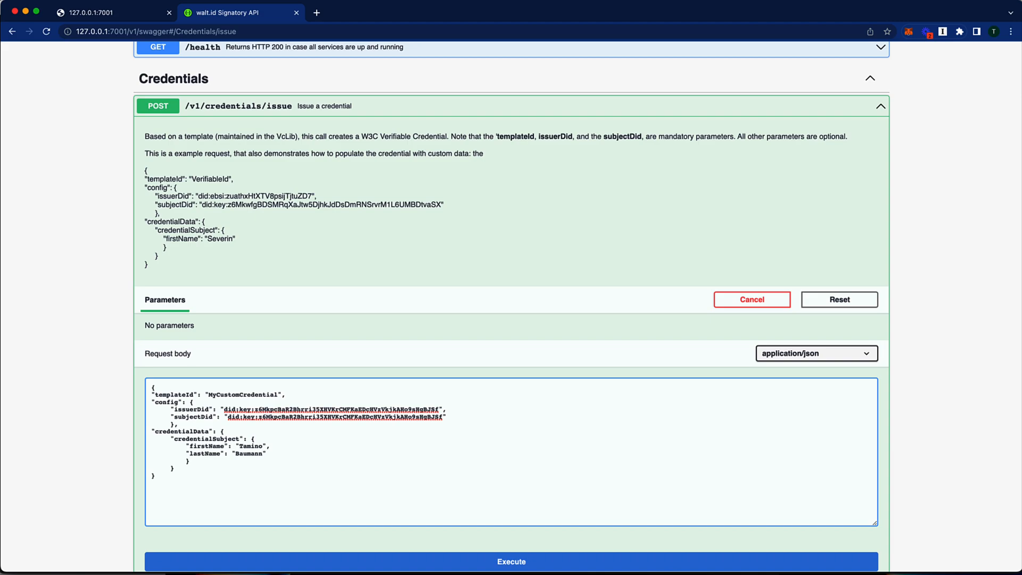
pyautogui.click(263, 453)
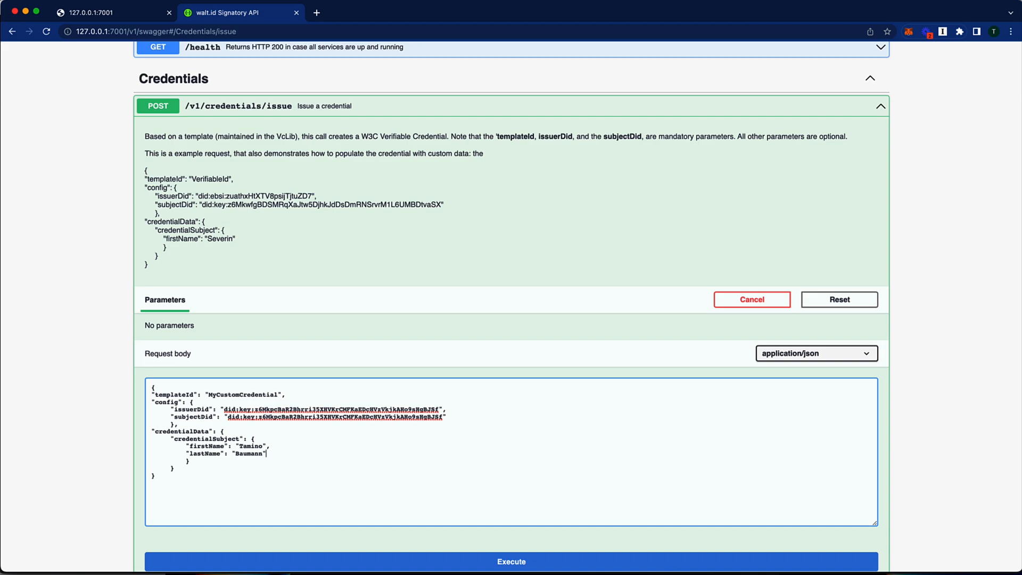
pyautogui.click(510, 465)
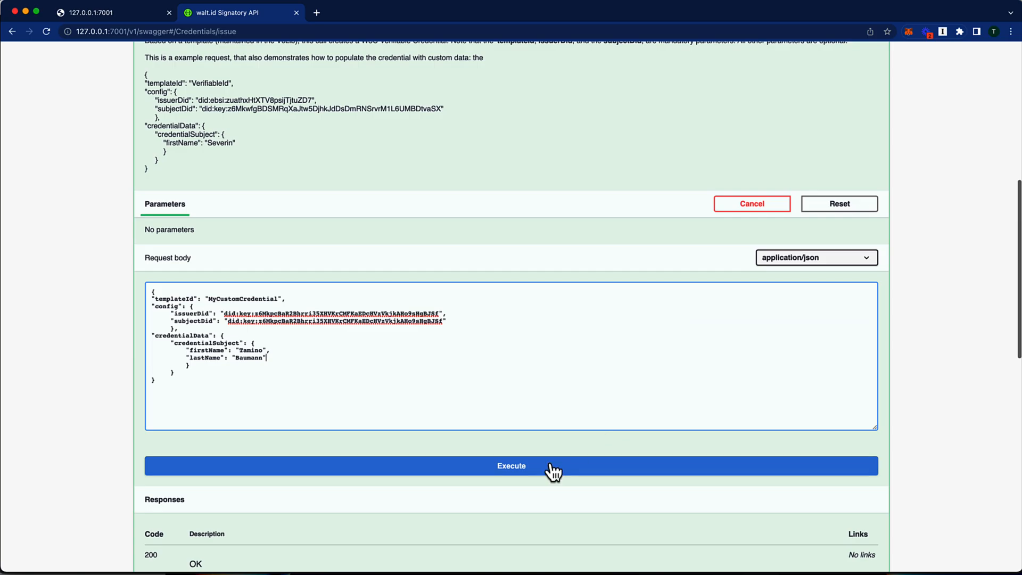
# Step: Issue the custom credential, then add a new line after lastName
pyautogui.click(511, 465)
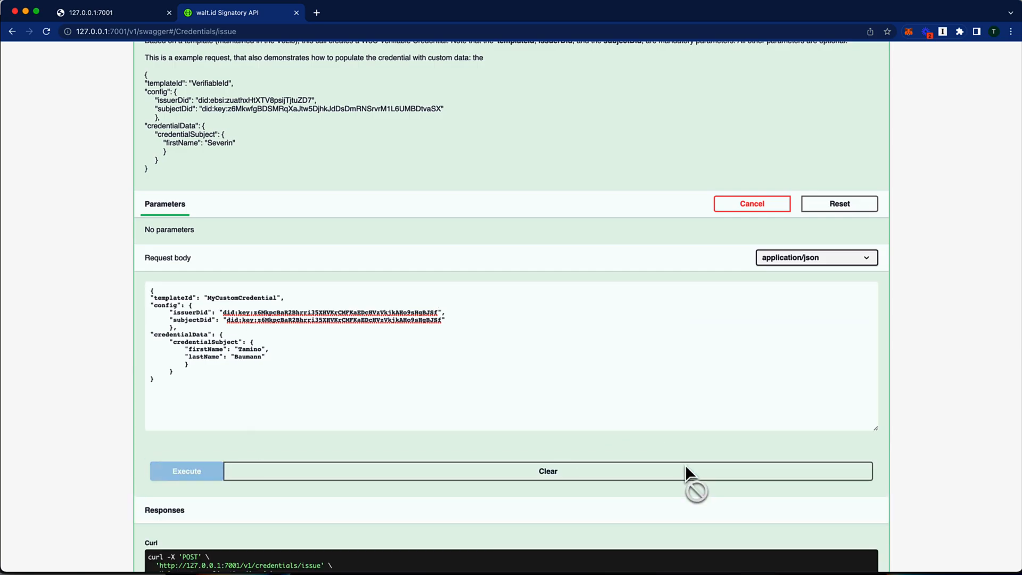
pyautogui.click(186, 470)
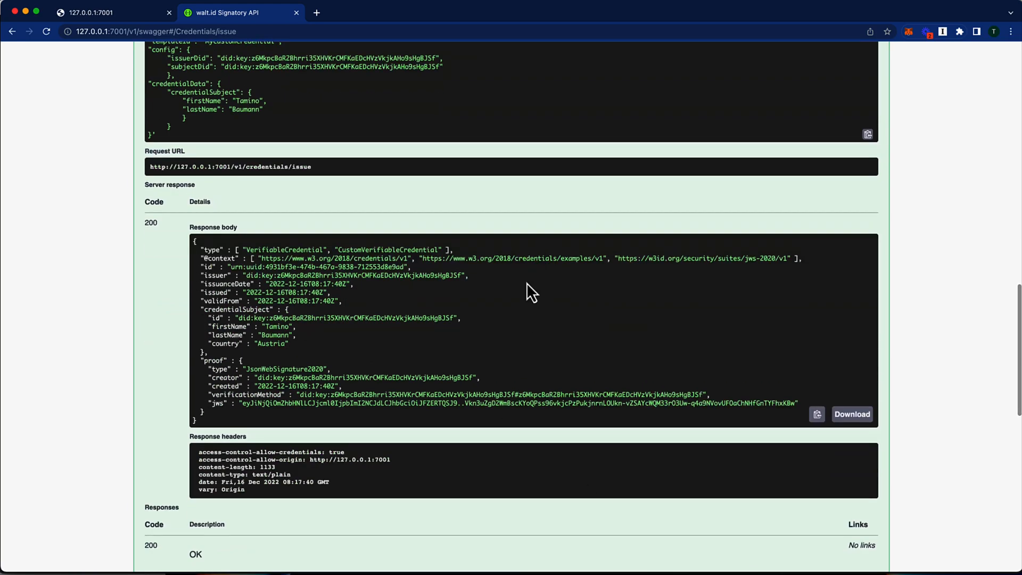
pyautogui.moveTo(310, 355)
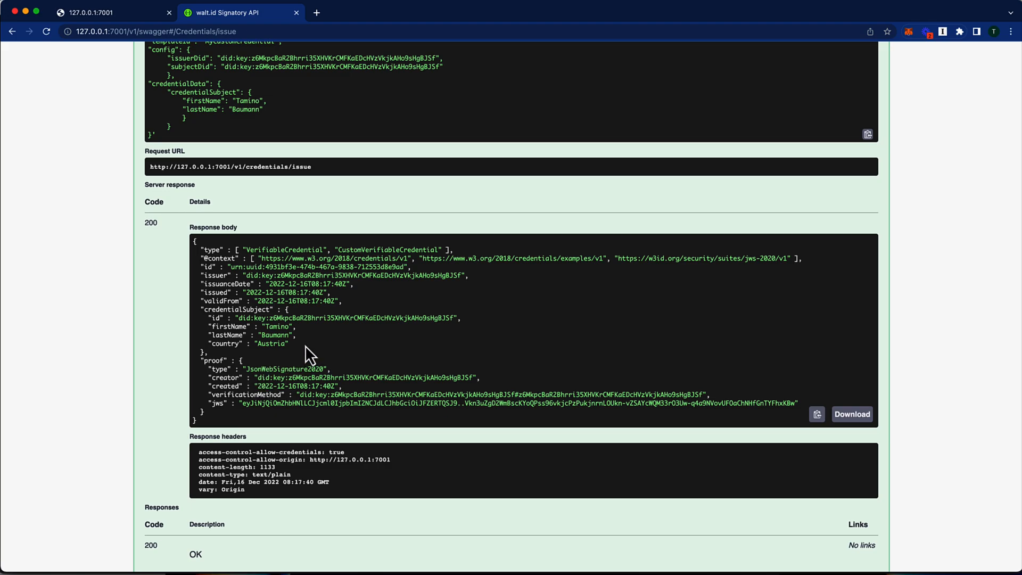
pyautogui.doubleClick(245, 343)
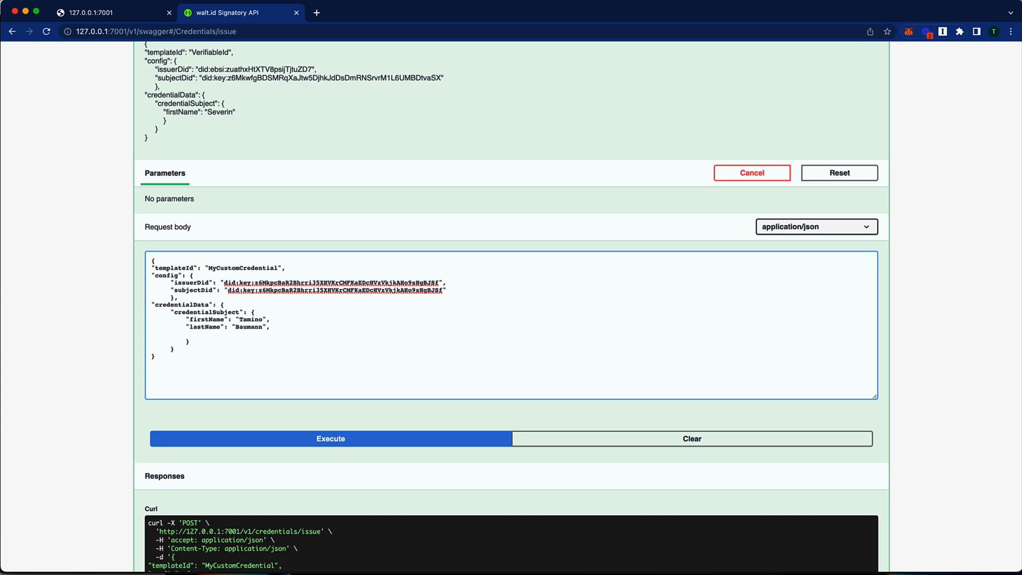
# Step: Add "other": "test" to credentialSubject, reissue, and select the other key
pyautogui.write('"other"')
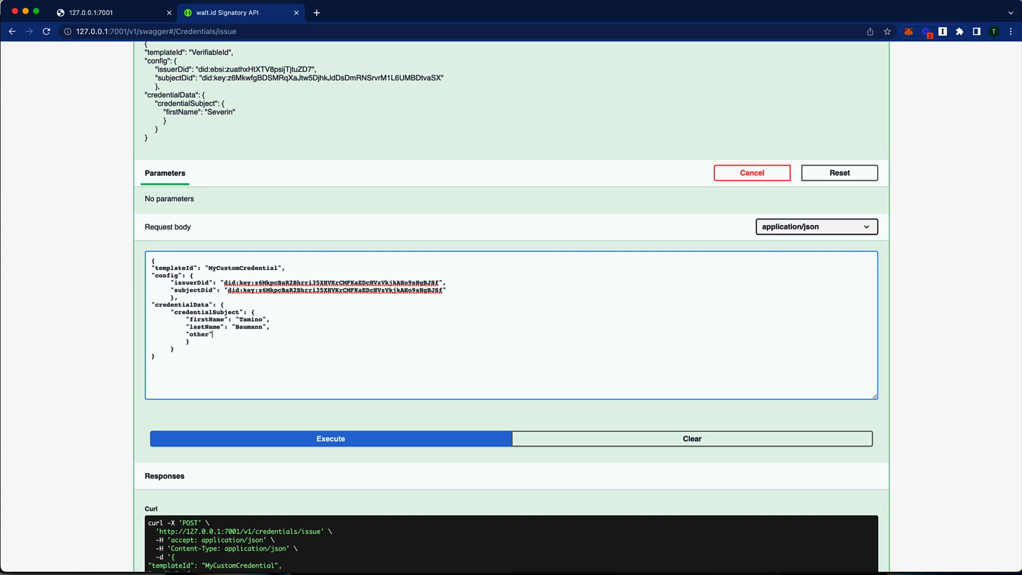
pyautogui.write(': "')
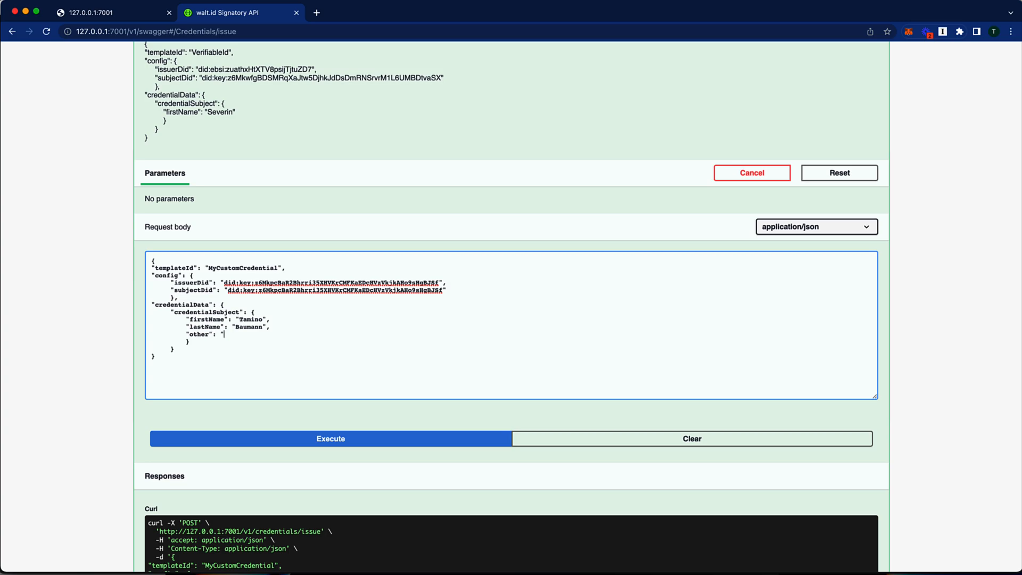
pyautogui.write('test')
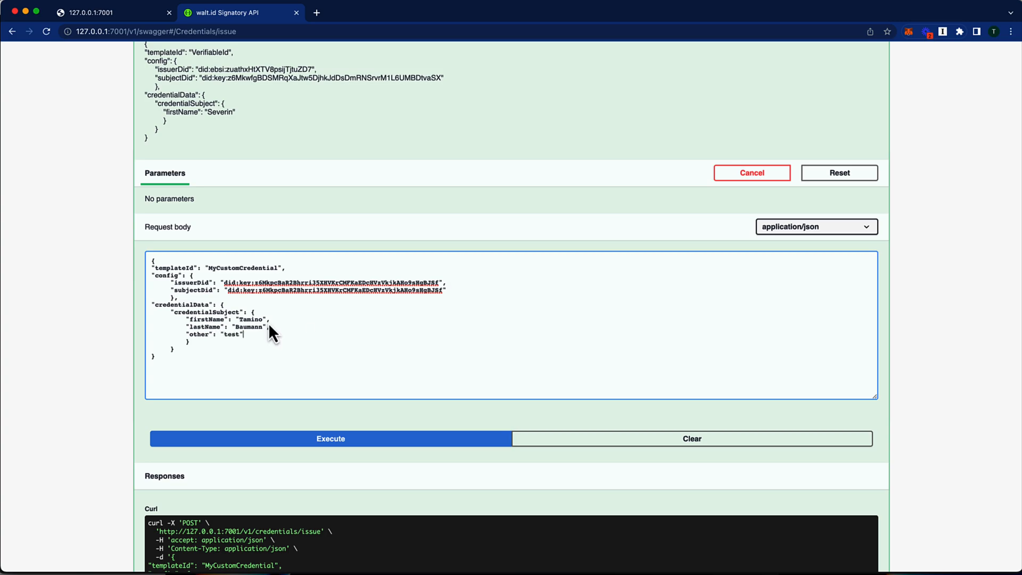
pyautogui.click(330, 438)
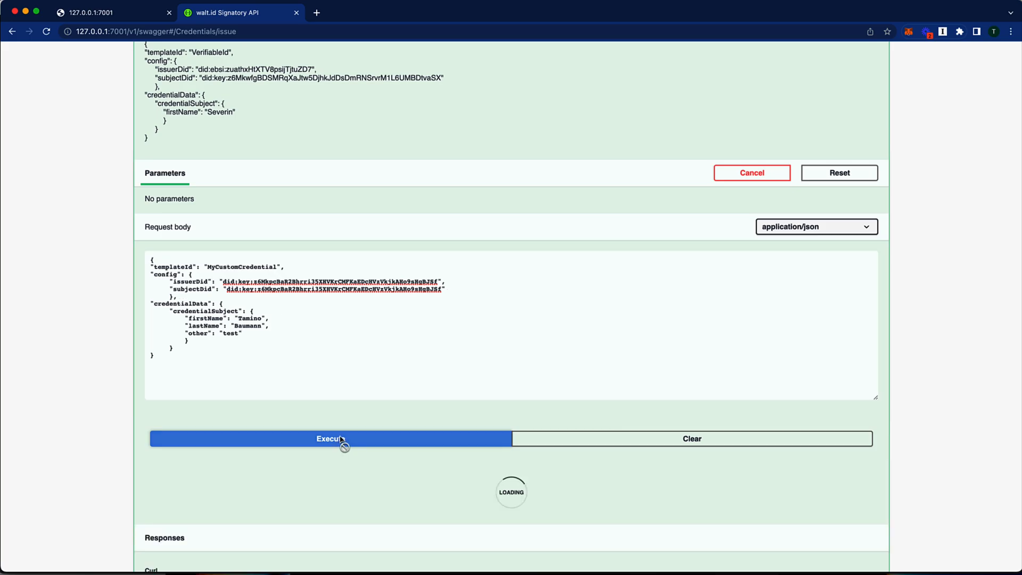
pyautogui.click(331, 438)
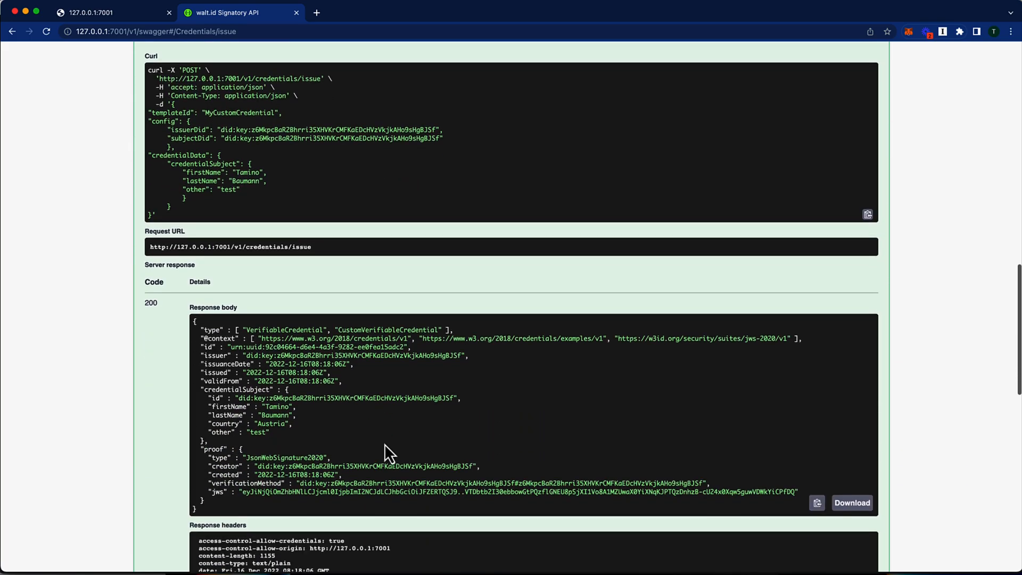
pyautogui.doubleClick(239, 432)
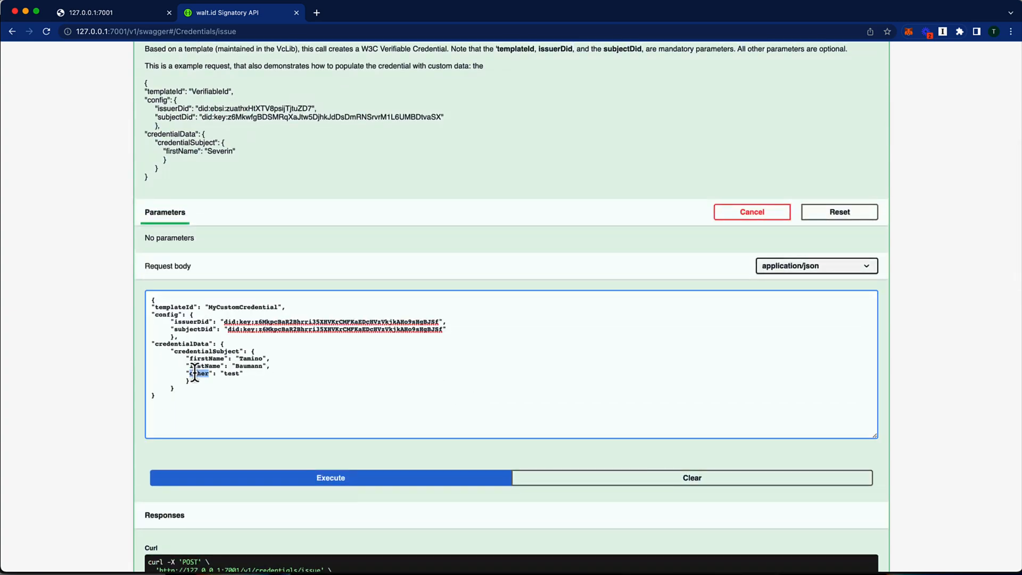
# Step: Add a 'country' field set to 'Germany' to the request and execute the issue call
pyautogui.write('country')
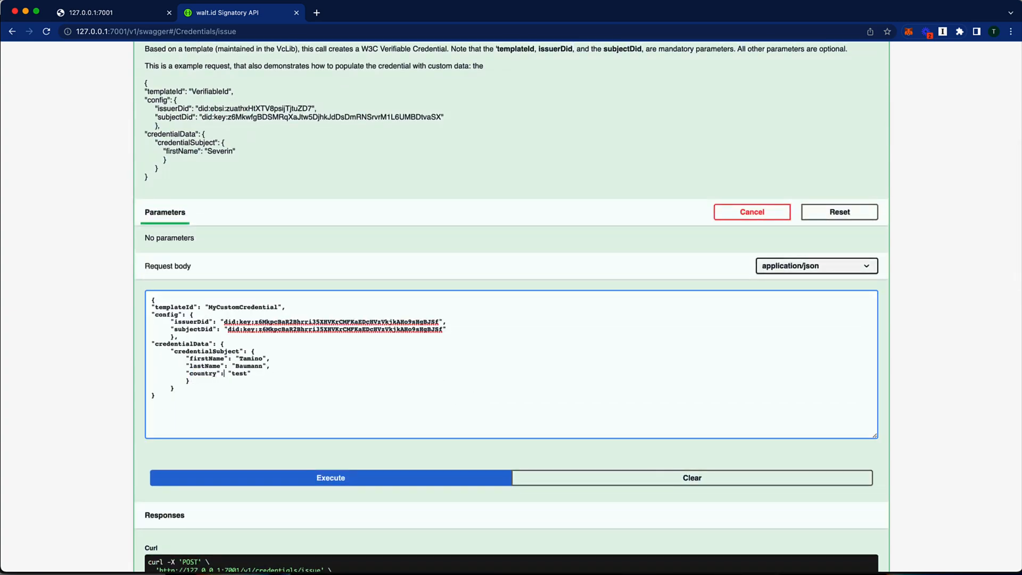
pyautogui.write('Germany')
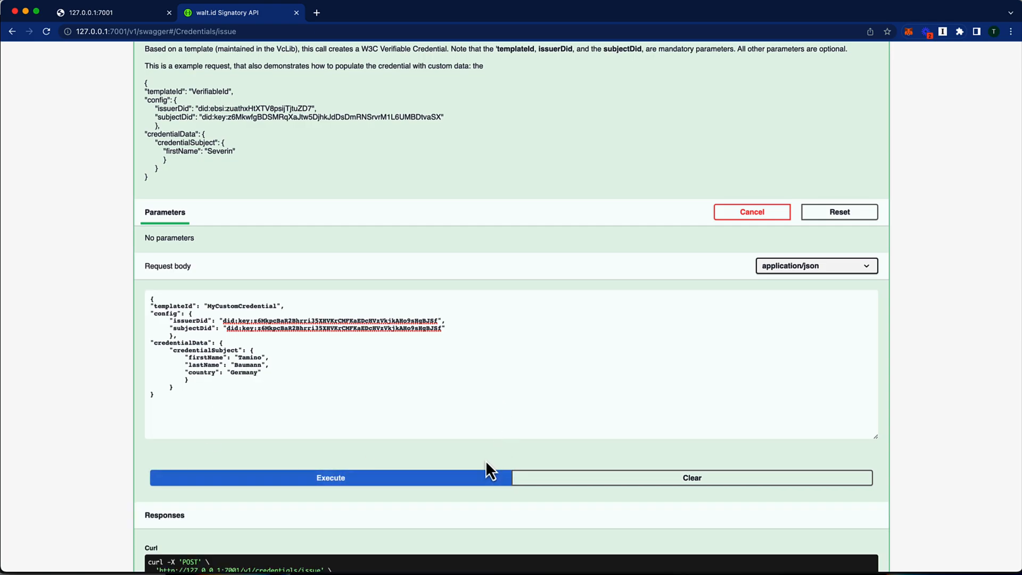
pyautogui.click(331, 477)
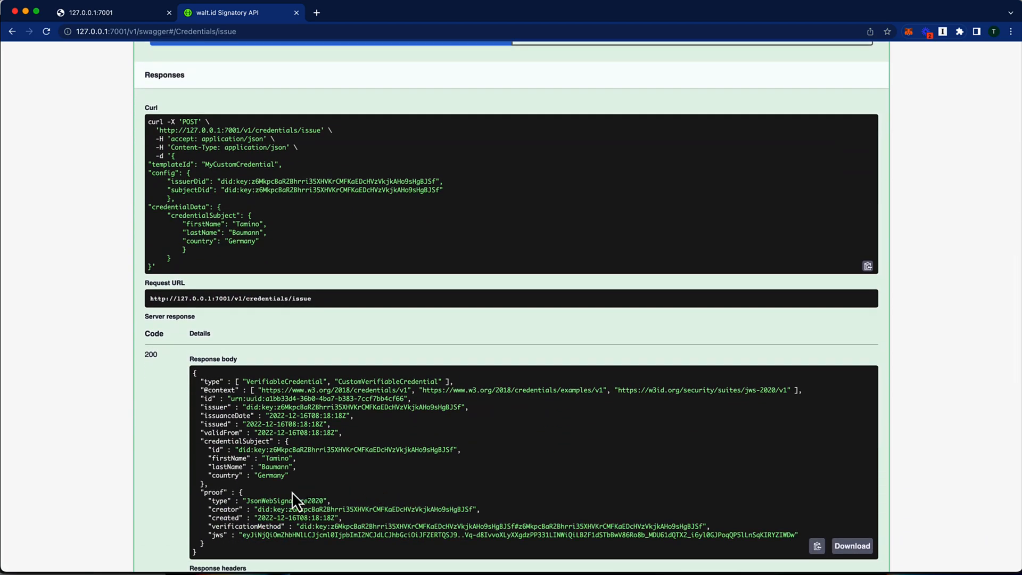
pyautogui.moveTo(291, 486)
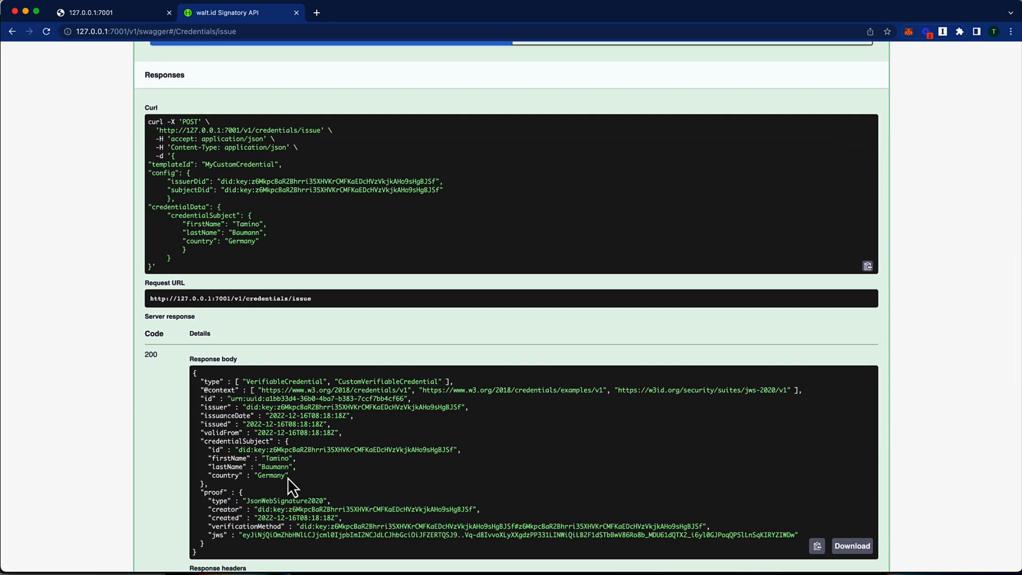
pyautogui.doubleClick(270, 474)
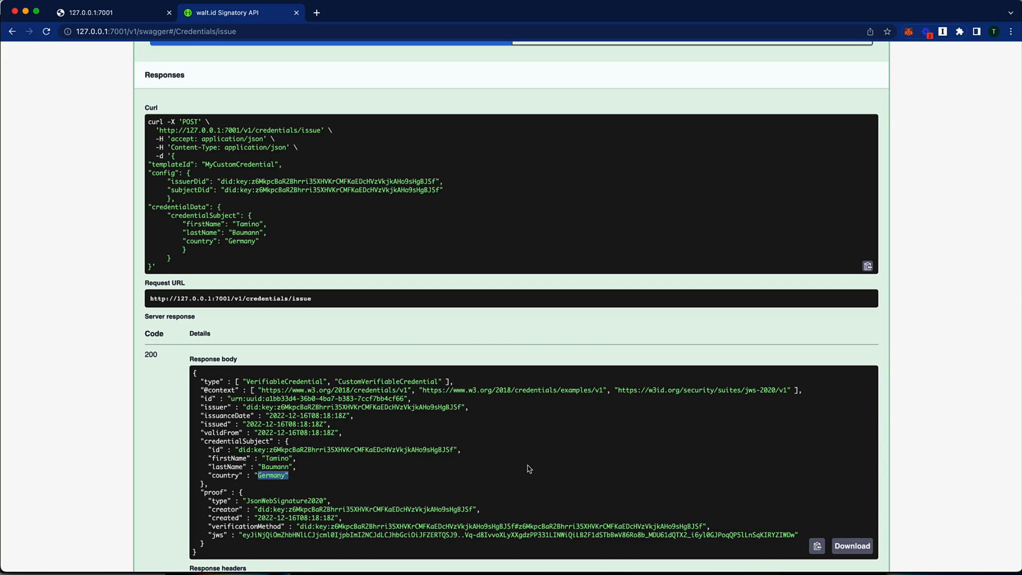
pyautogui.moveTo(531, 476)
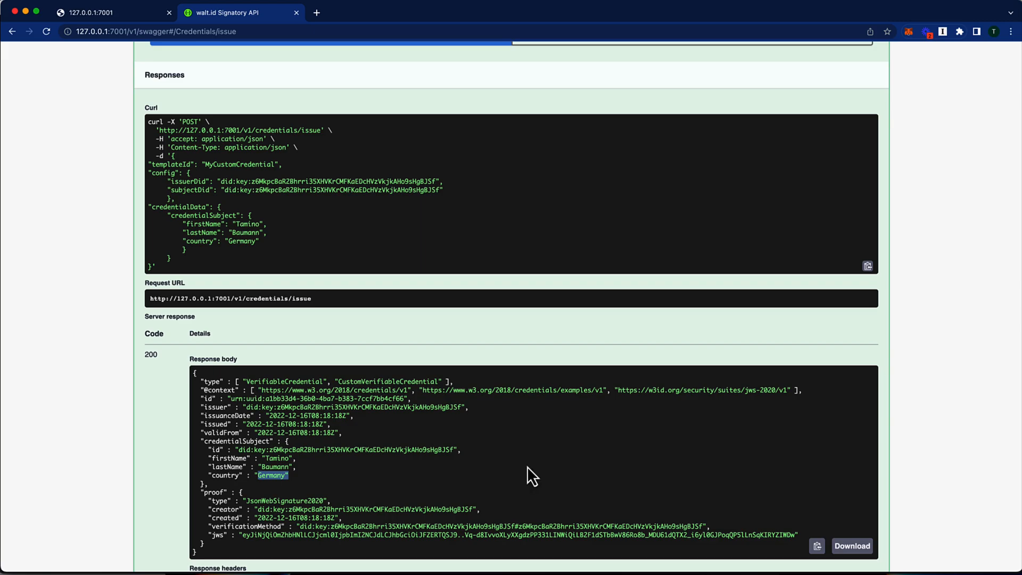